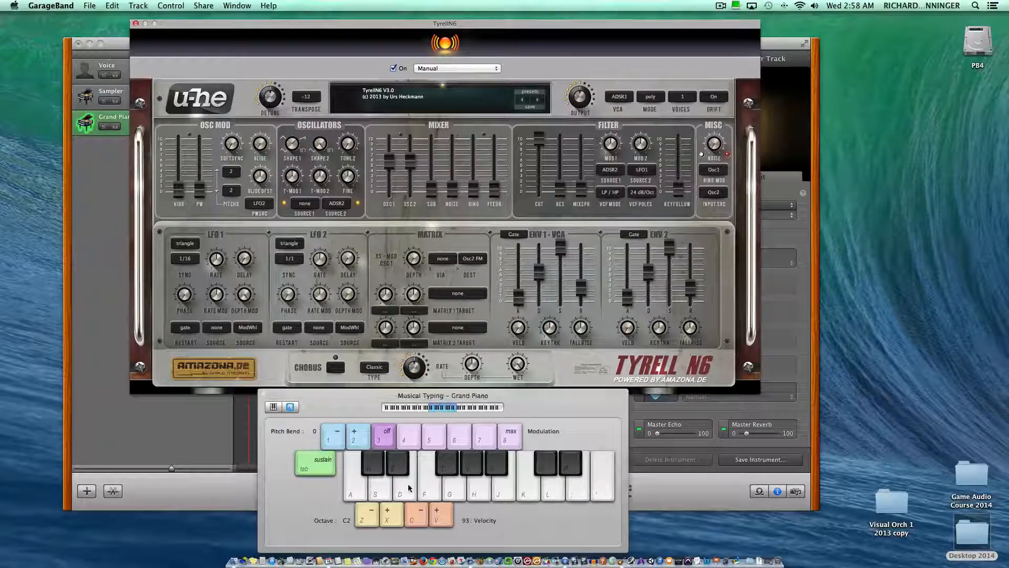
Raise the Musical Typing keyboard octave from C2 toward C4
{"action": "left_click", "coordinate": [423, 476]}
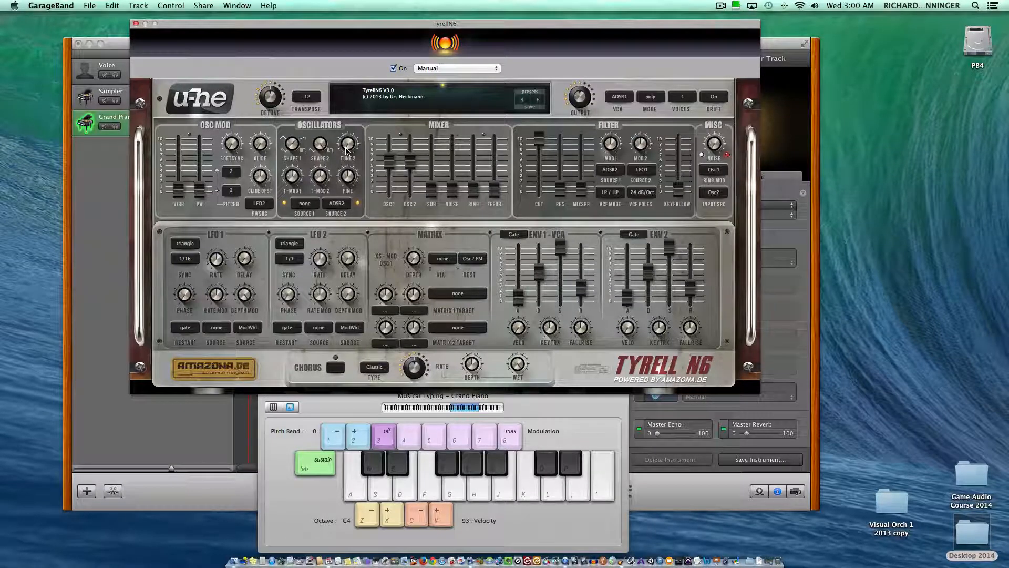
Bring the OSC2 fader in the TyrellN6 mixer down to -30.00
{"action": "left_click_drag", "start_coordinate": [348, 143], "coordinate": [348, 151]}
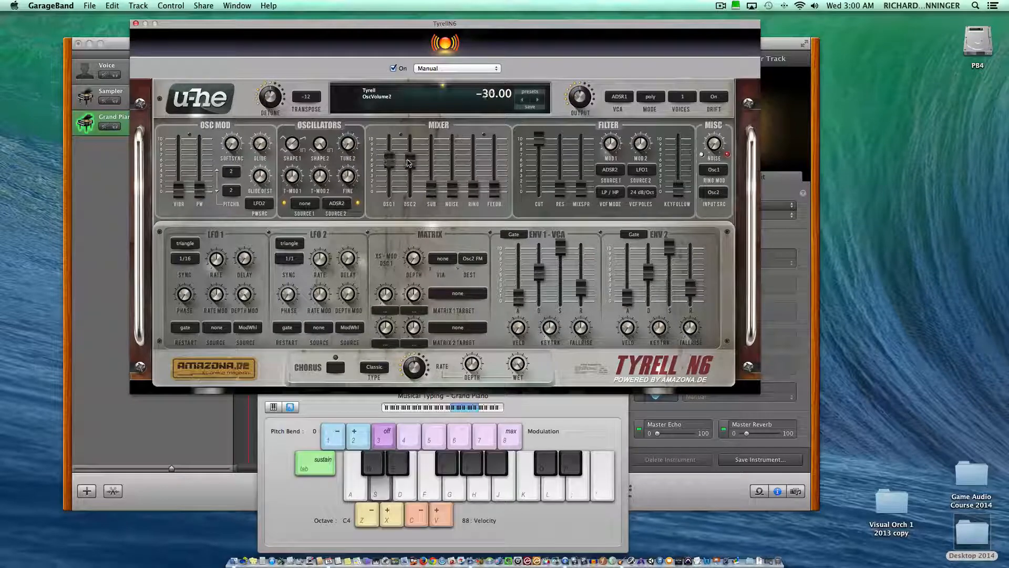
Rebalance OSC1 and OSC2 faders so both oscillators sit around -30
{"action": "left_click_drag", "start_coordinate": [389, 155], "coordinate": [389, 167]}
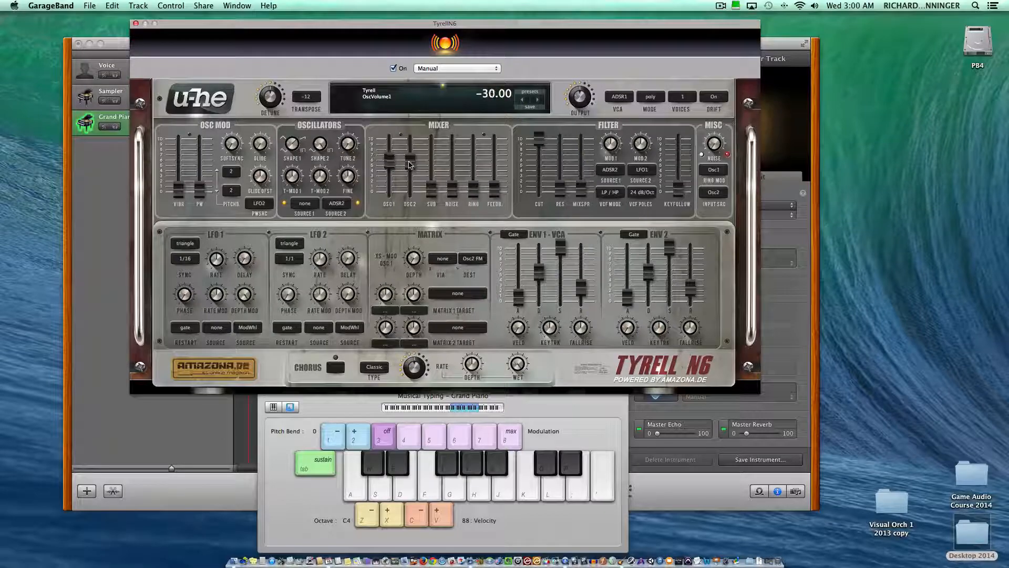
{"action": "left_click_drag", "start_coordinate": [409, 158], "coordinate": [409, 173]}
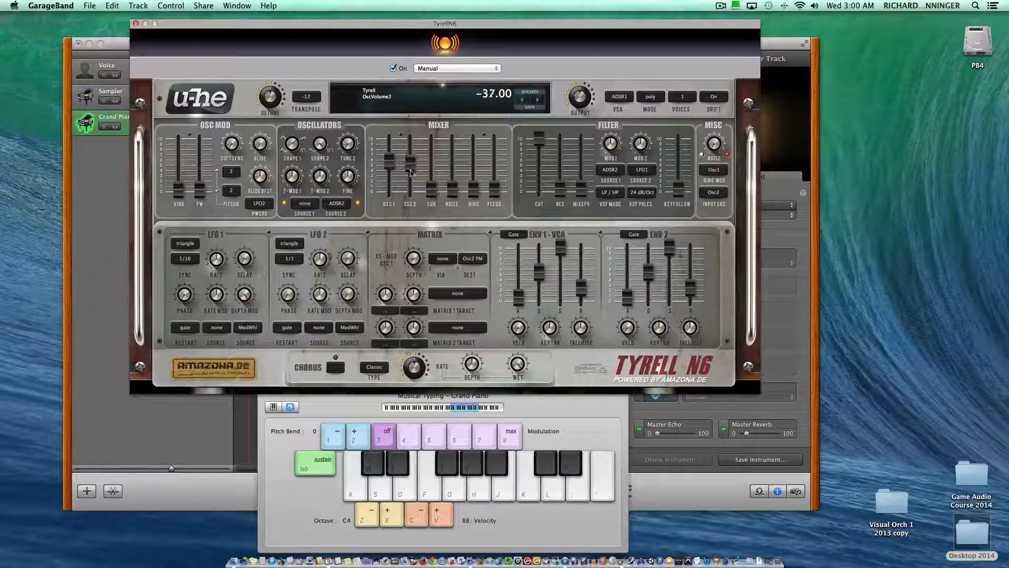
{"action": "left_click_drag", "start_coordinate": [407, 167], "coordinate": [406, 154]}
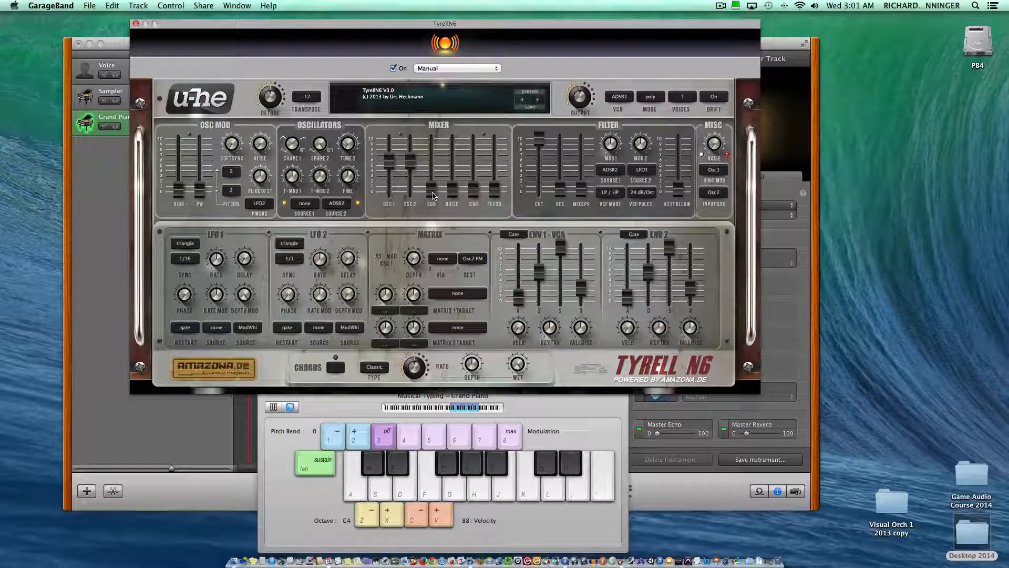
Raise the SUB, NOISE and RING faders to blend those sources into the mix
{"action": "left_click_drag", "start_coordinate": [431, 161], "coordinate": [431, 177]}
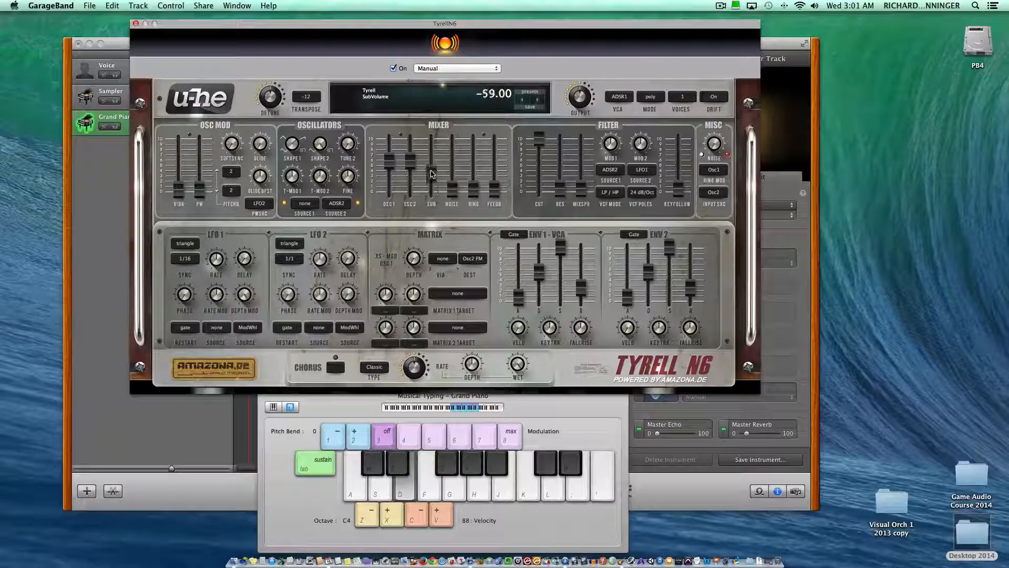
{"action": "left_click_drag", "start_coordinate": [431, 167], "coordinate": [431, 152]}
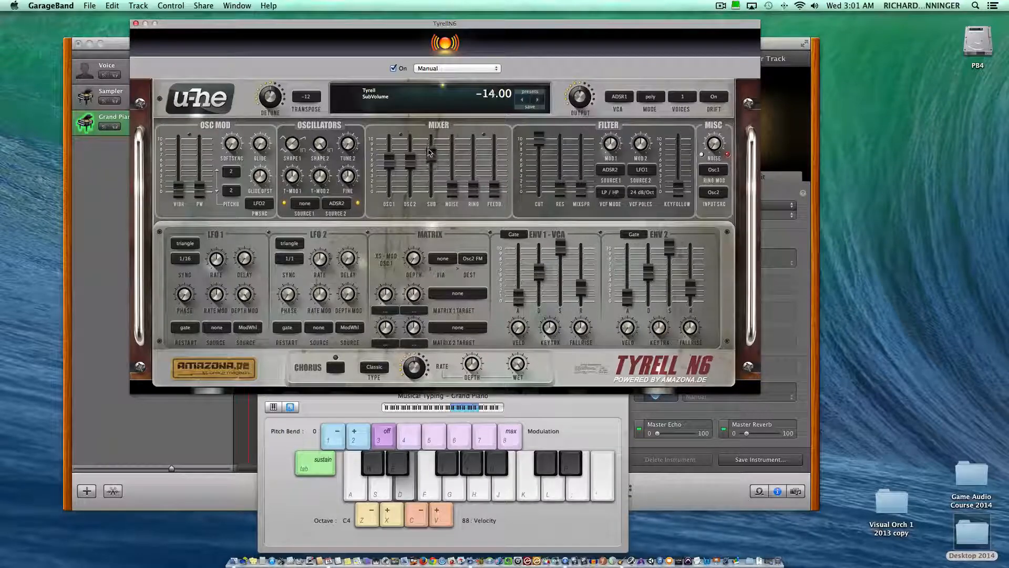
{"action": "left_click_drag", "start_coordinate": [452, 154], "coordinate": [452, 197]}
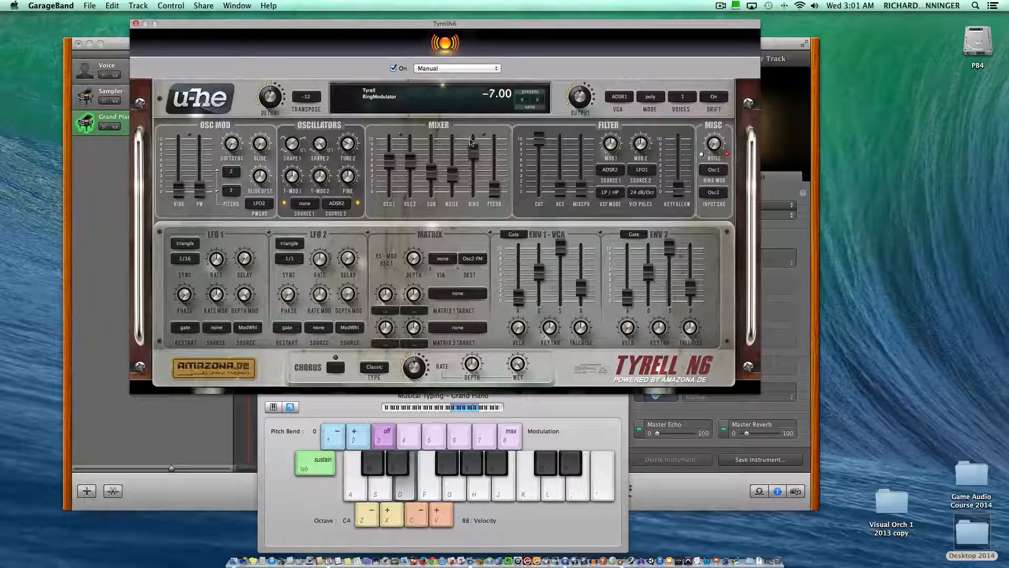
{"action": "left_click_drag", "start_coordinate": [472, 148], "coordinate": [472, 174]}
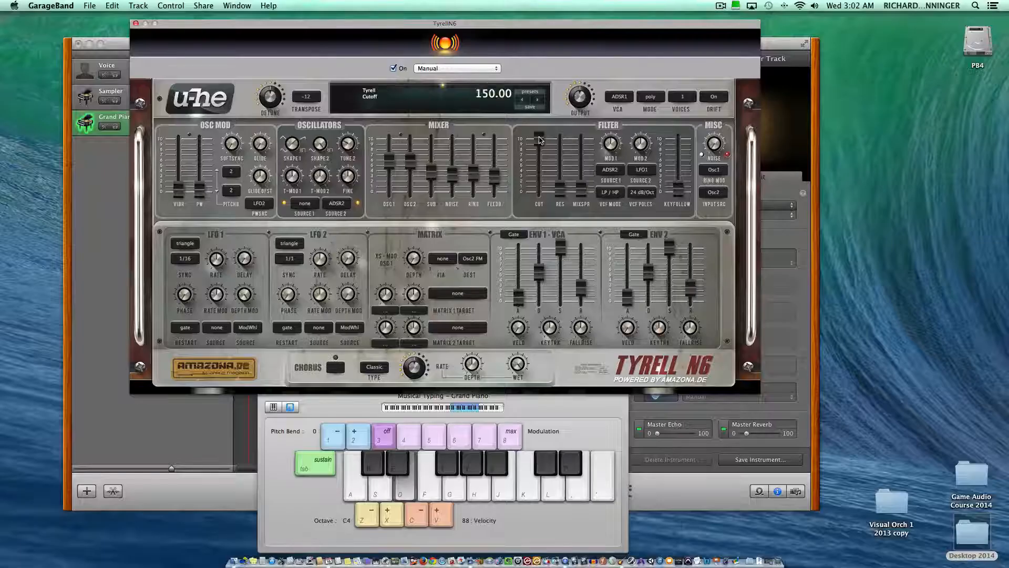
Lower the filter cutoff to about 102 and raise resonance to 58.50
{"action": "left_click_drag", "start_coordinate": [538, 140], "coordinate": [537, 163]}
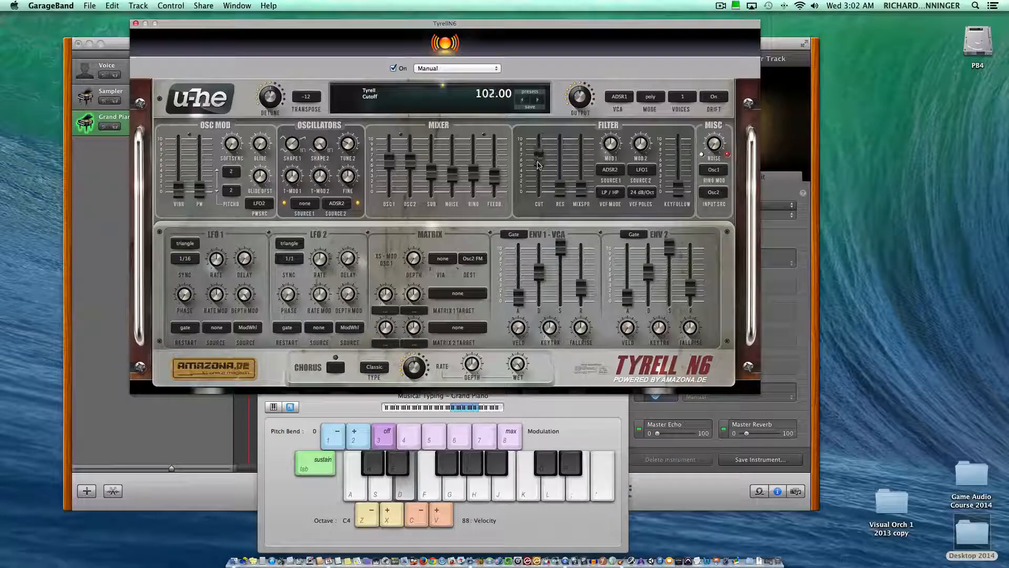
{"action": "left_click_drag", "start_coordinate": [537, 158], "coordinate": [537, 170]}
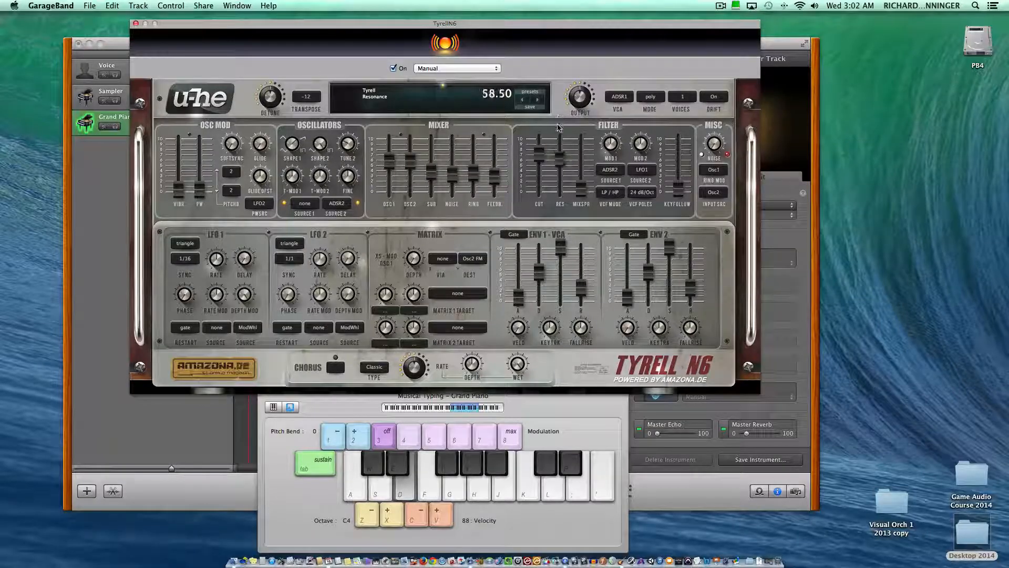
{"action": "left_click_drag", "start_coordinate": [538, 138], "coordinate": [538, 161]}
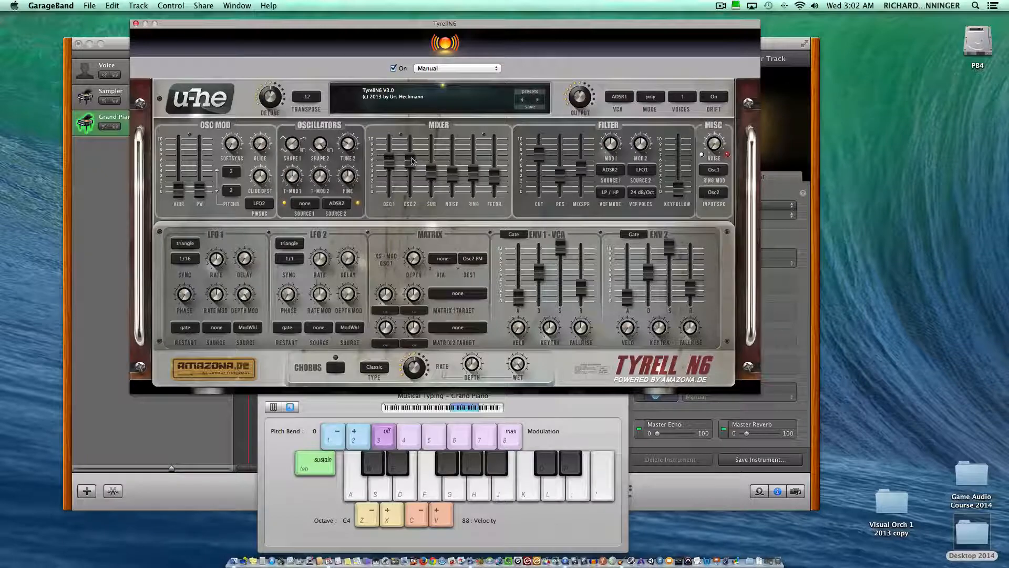
{"action": "left_click", "coordinate": [449, 473]}
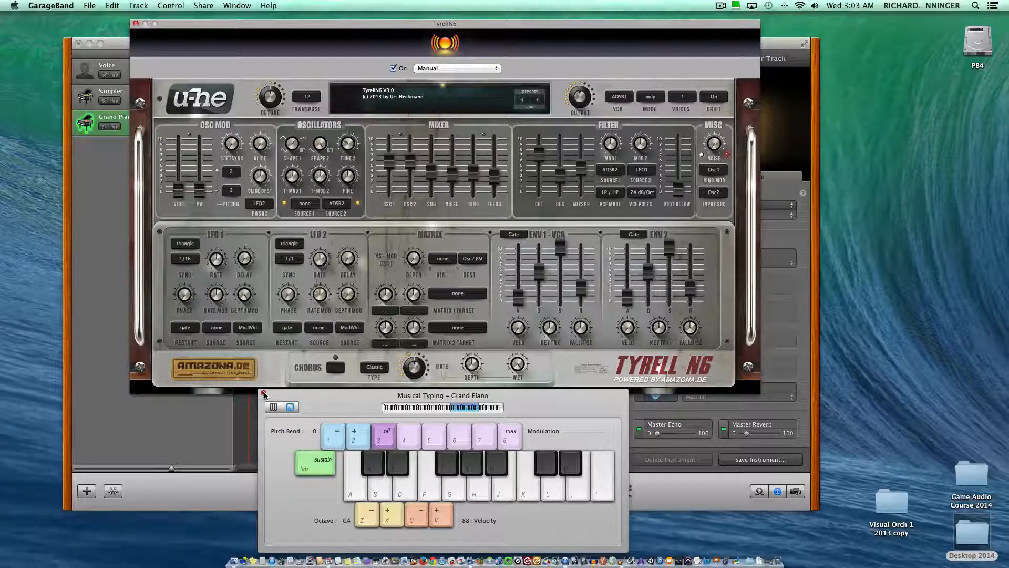
Save the current TyrellN6 sound as a preset named 'Rik's Synth'
{"action": "left_click", "coordinate": [264, 393]}
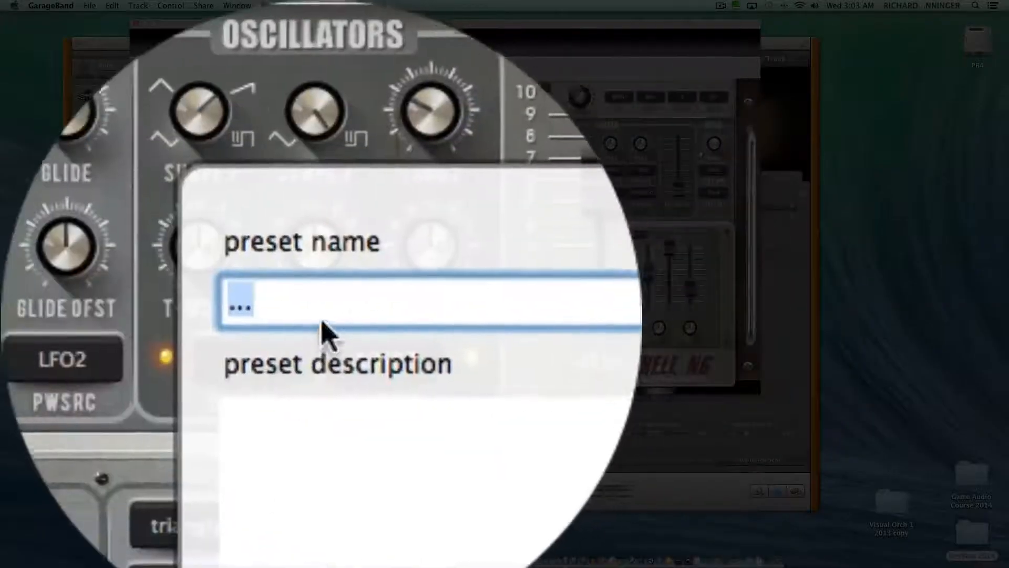
{"action": "type", "text": "Rik's"}
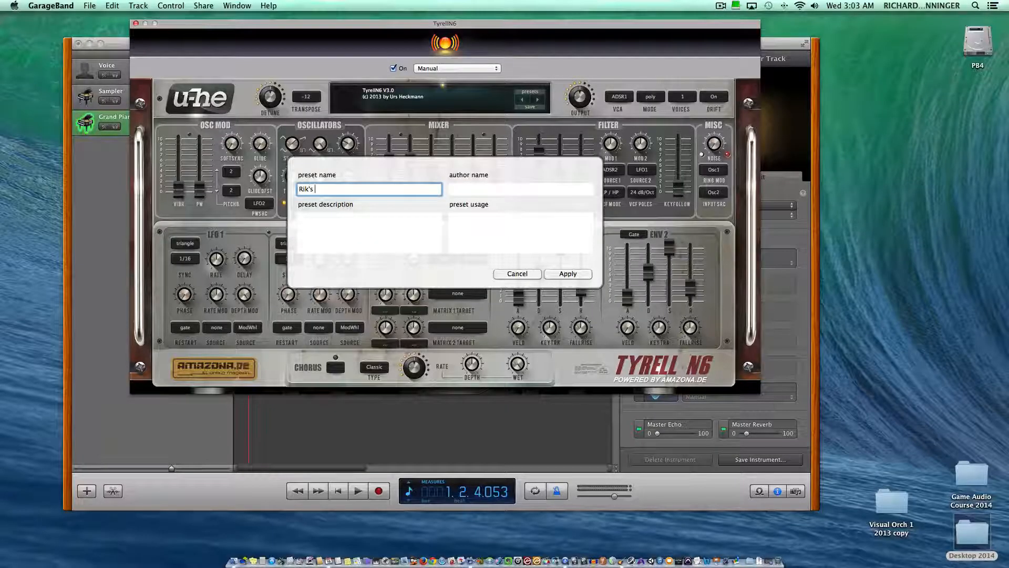
{"action": "type", "text": "Synth"}
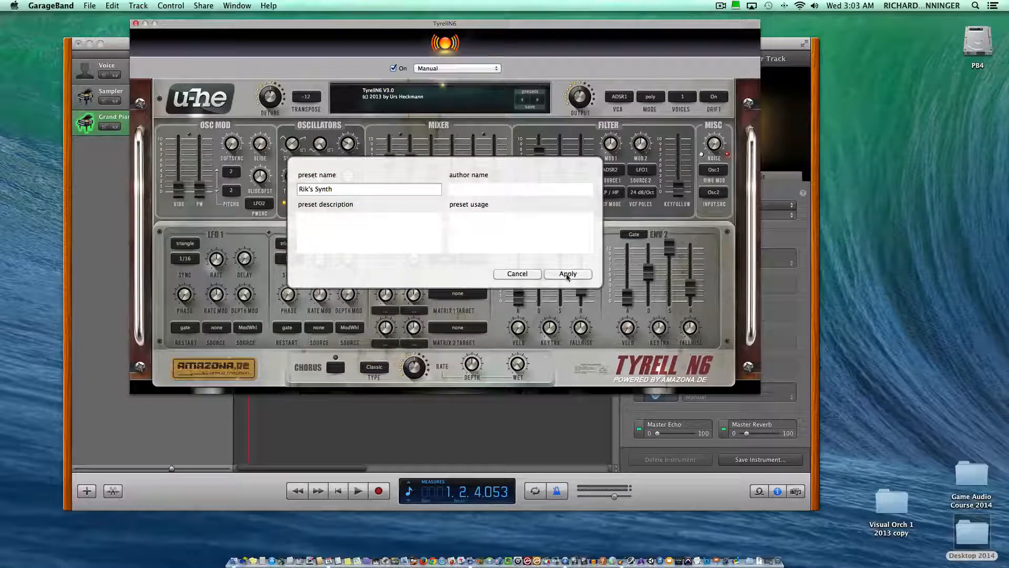
{"action": "left_click", "coordinate": [566, 273]}
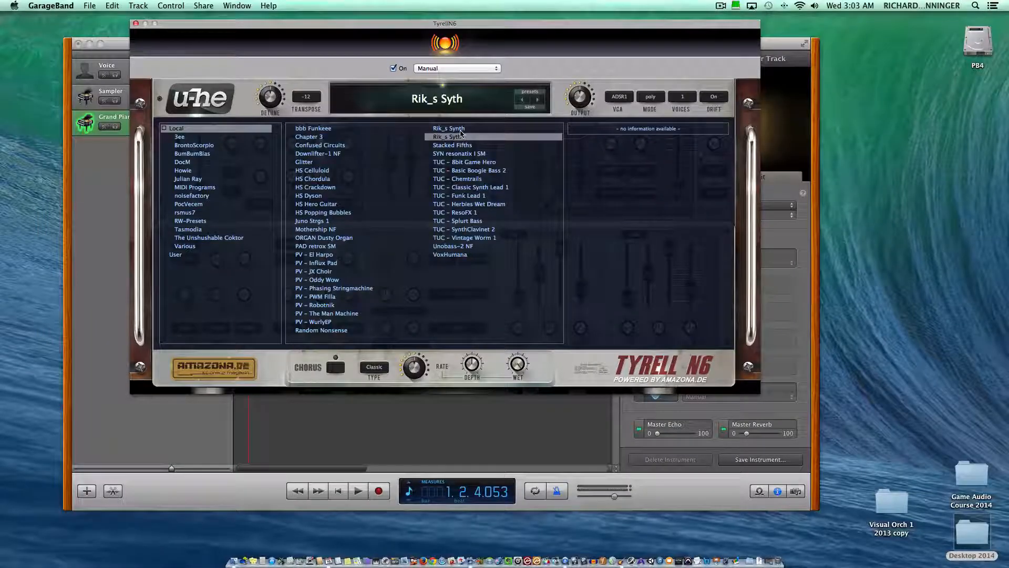
Load the saved Rik_s Synth preset from the TyrellN6 preset list
{"action": "left_click", "coordinate": [448, 128]}
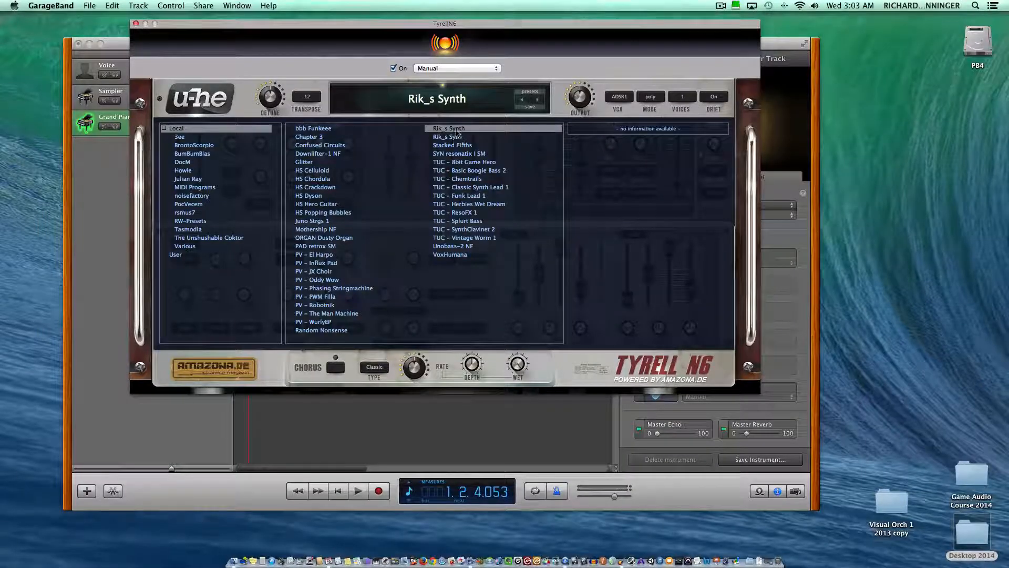